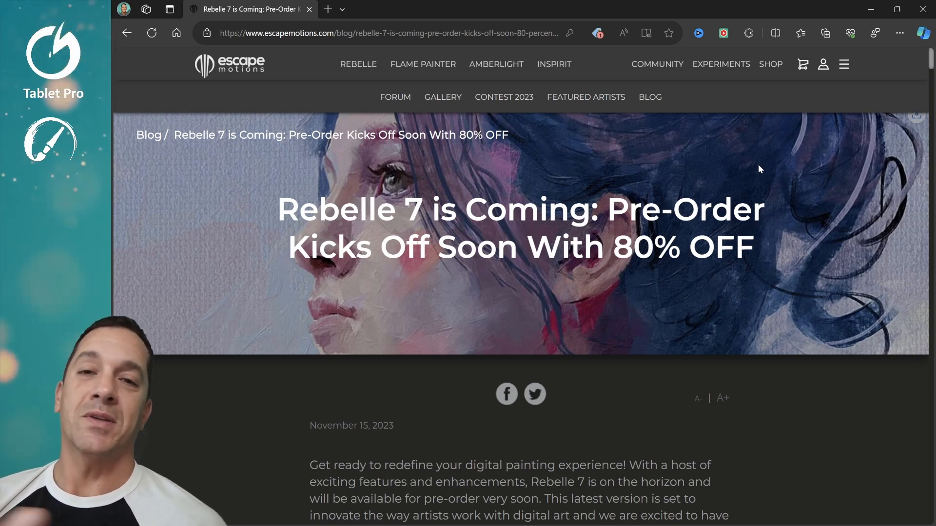
- Scroll past the Rebelle 7 intro to the Metallic materials Instagram video
{"action": "scroll", "scroll_direction": "down", "scroll_amount": 3}
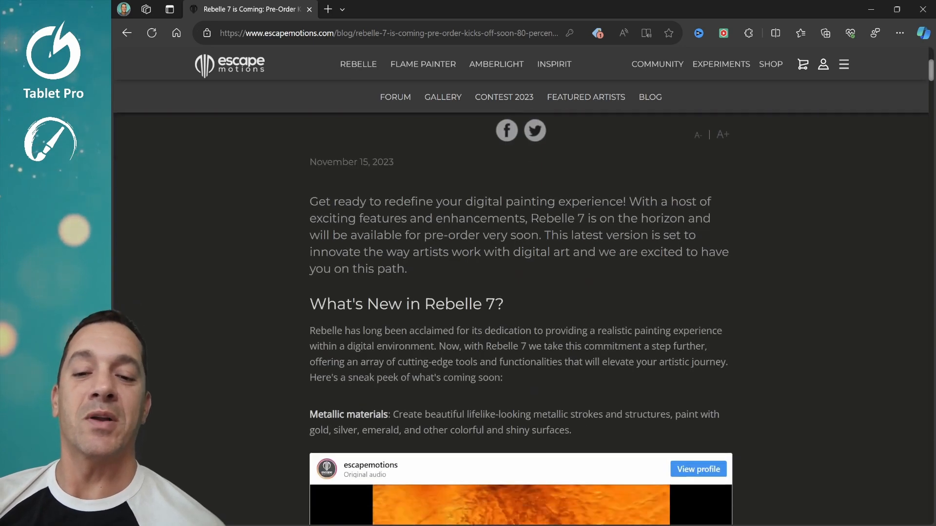
{"action": "scroll", "scroll_direction": "down", "scroll_amount": 3}
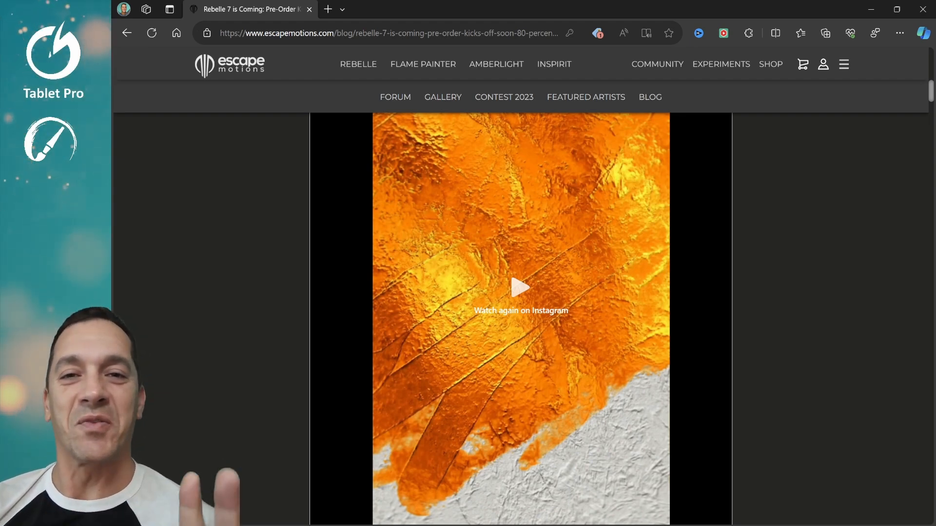
- Scroll through Enhanced brush tools and paper surfaces to the Rebelle 6/7 comparison image and Structures section
{"action": "scroll", "scroll_direction": "down", "scroll_amount": 3}
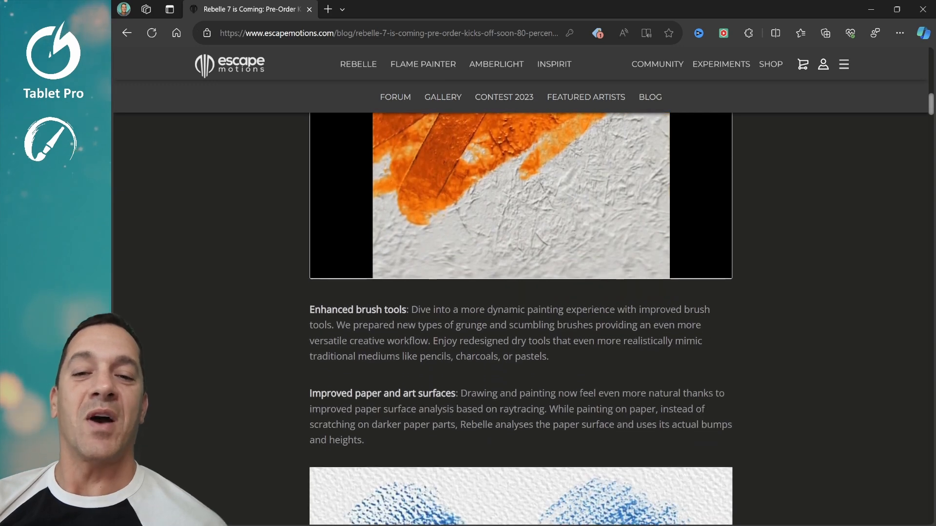
{"action": "scroll", "scroll_direction": "down", "scroll_amount": 3}
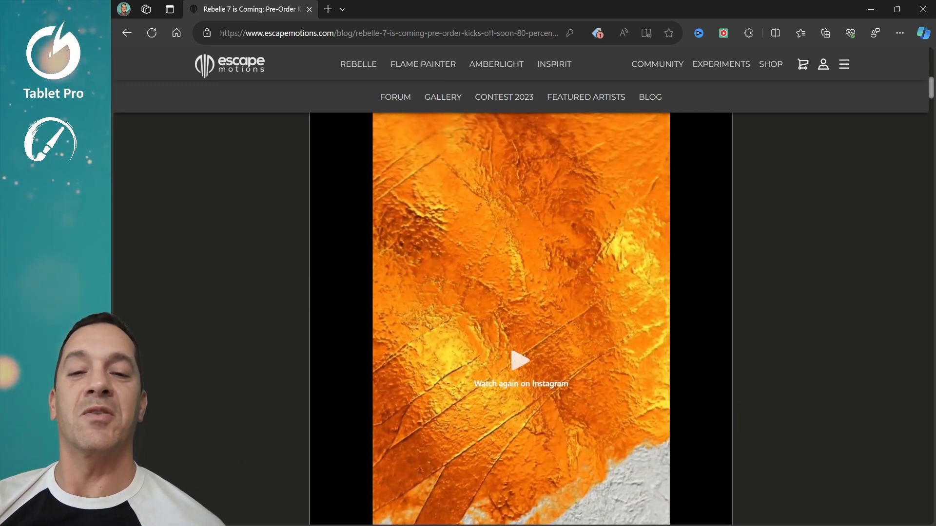
{"action": "scroll", "scroll_direction": "down", "scroll_amount": 3}
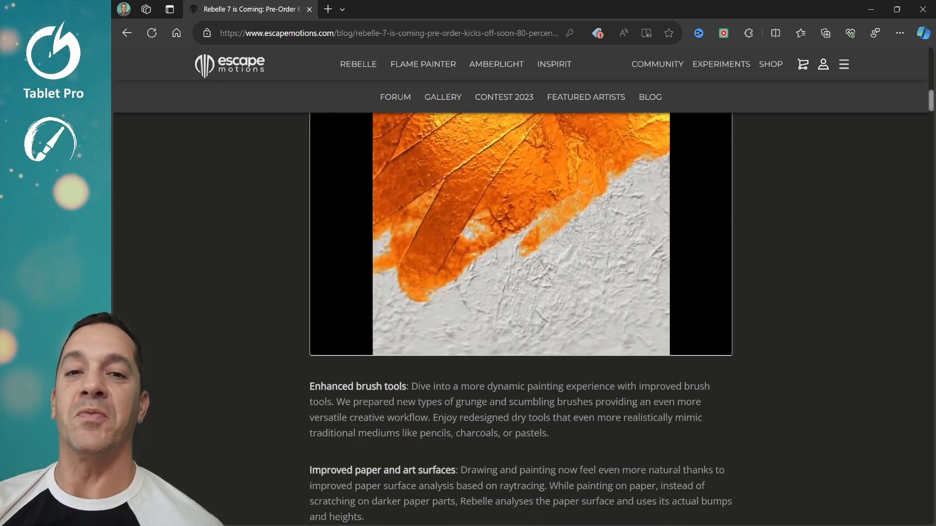
{"action": "scroll", "scroll_direction": "down", "scroll_amount": 3}
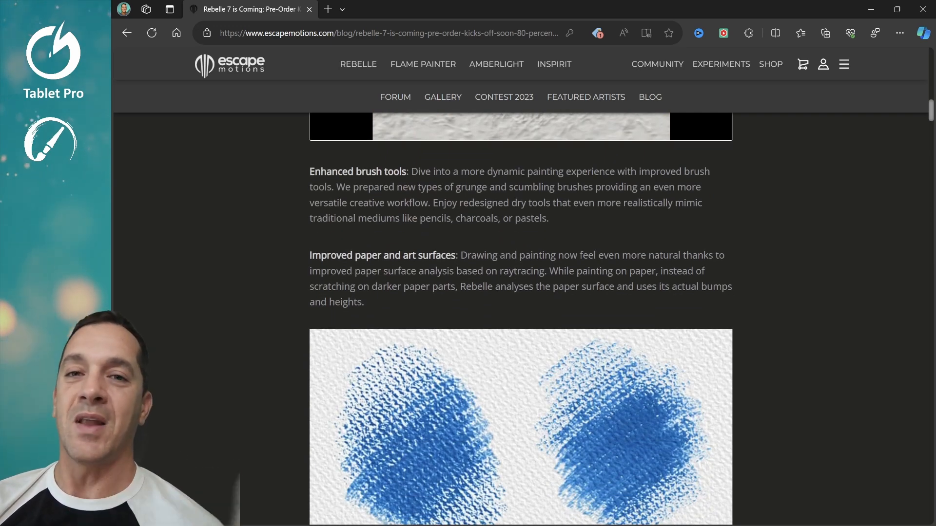
{"action": "scroll", "scroll_direction": "down", "scroll_amount": 3}
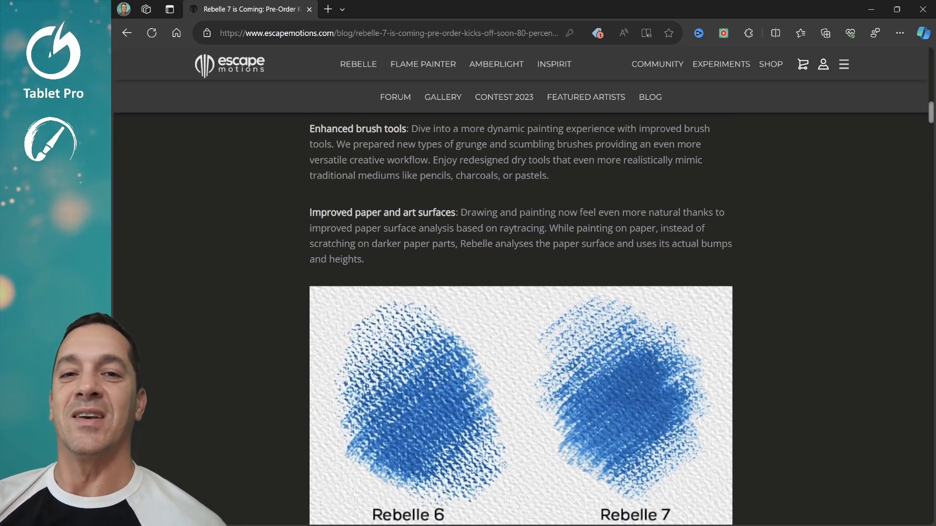
{"action": "scroll", "scroll_direction": "down", "scroll_amount": 3}
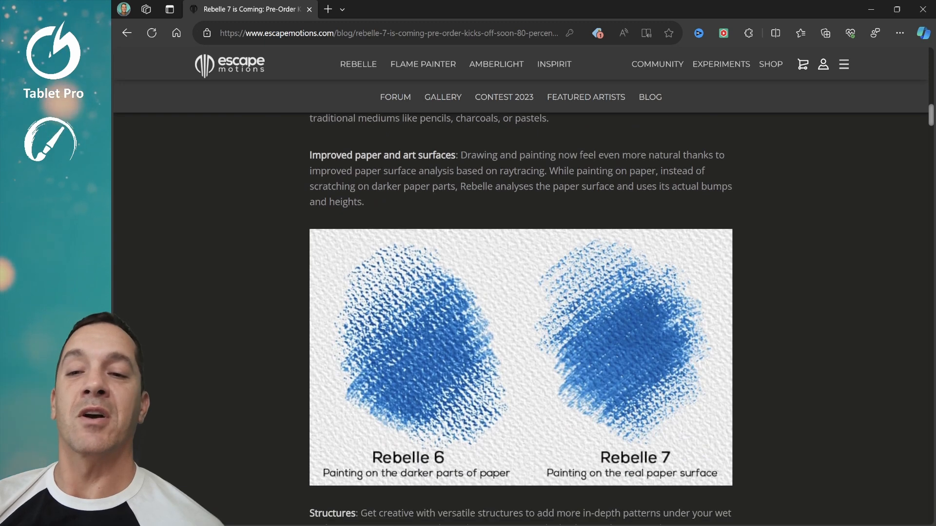
{"action": "scroll", "scroll_direction": "down", "scroll_amount": 3}
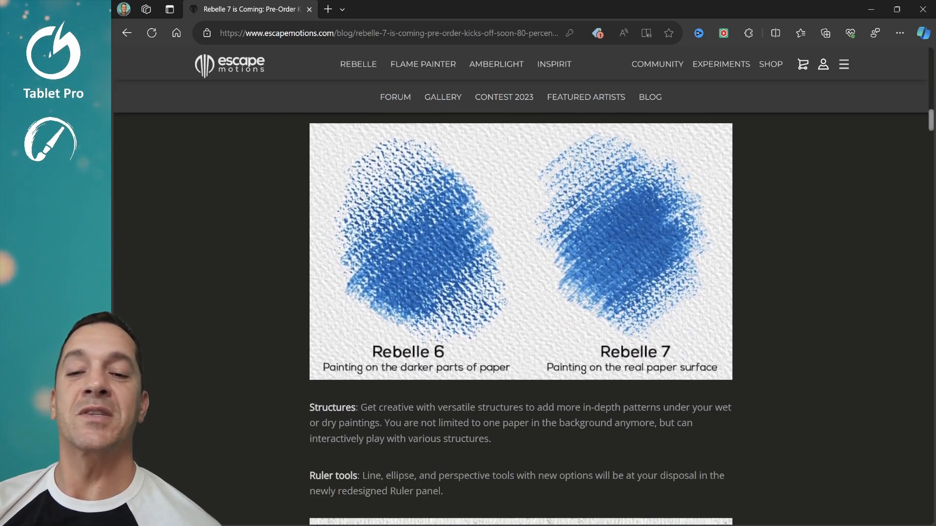
{"action": "scroll", "scroll_direction": "down", "scroll_amount": 3}
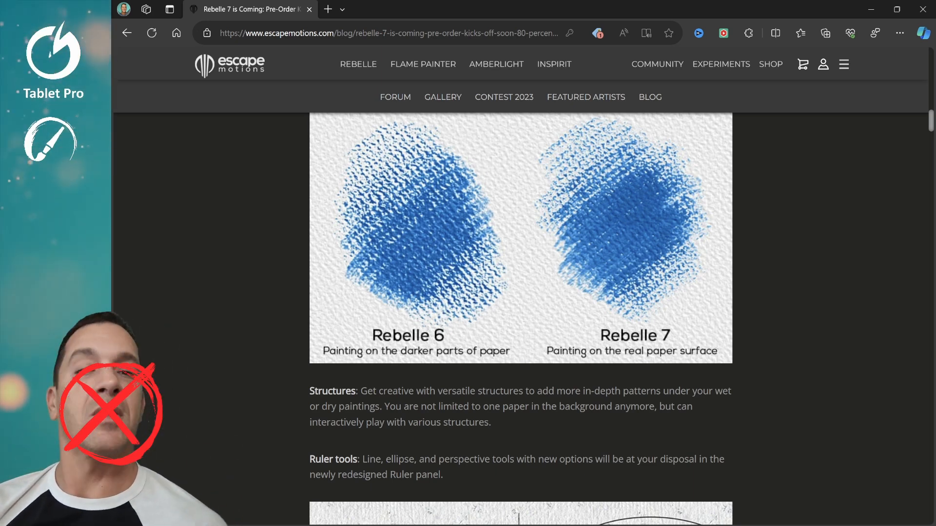
- Scroll past Ruler tools, Paths, Filter layers and Apple Silicon to the 80% off pre-order banner
{"action": "scroll", "scroll_direction": "down", "scroll_amount": 3}
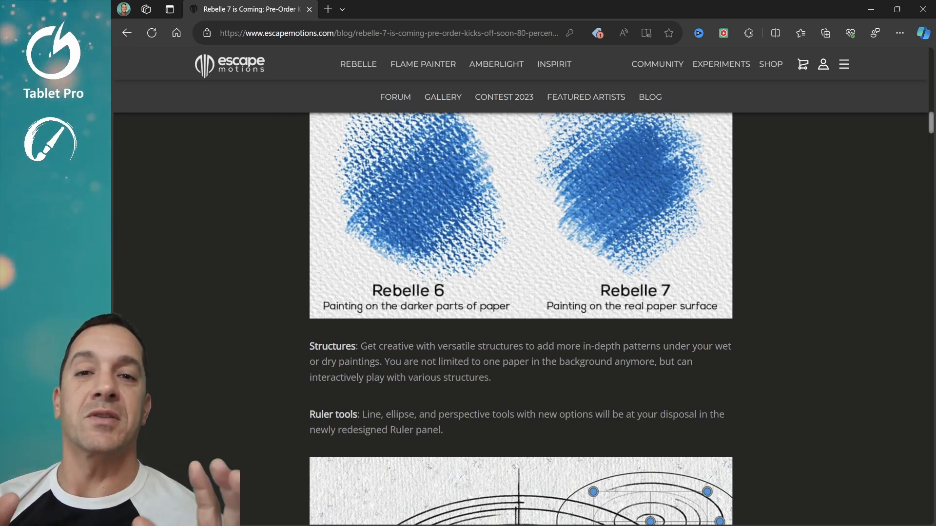
{"action": "scroll", "scroll_direction": "down", "scroll_amount": 3}
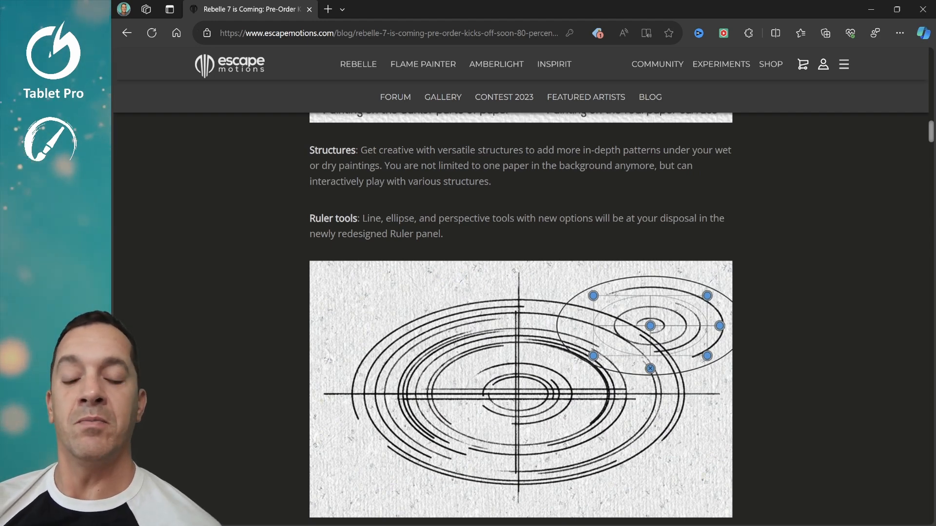
{"action": "scroll", "scroll_direction": "down", "scroll_amount": 3}
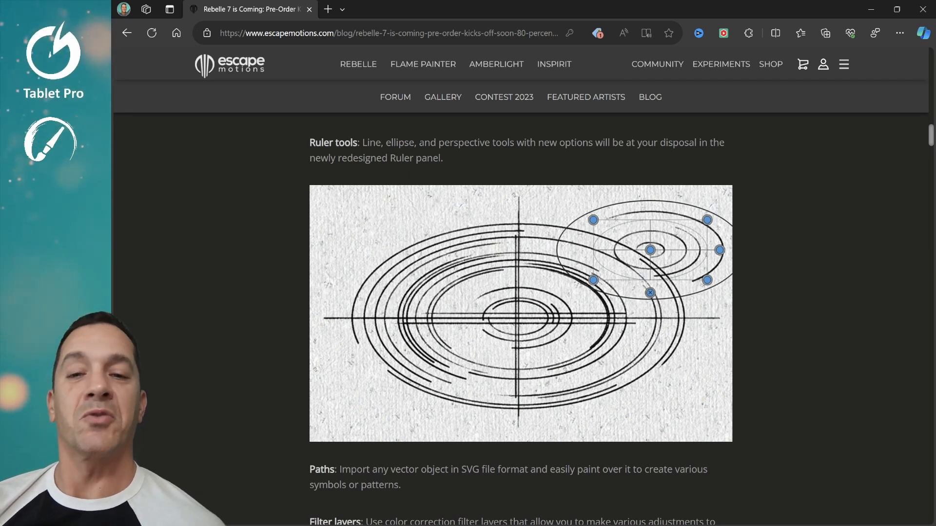
{"action": "scroll", "scroll_direction": "down", "scroll_amount": 3}
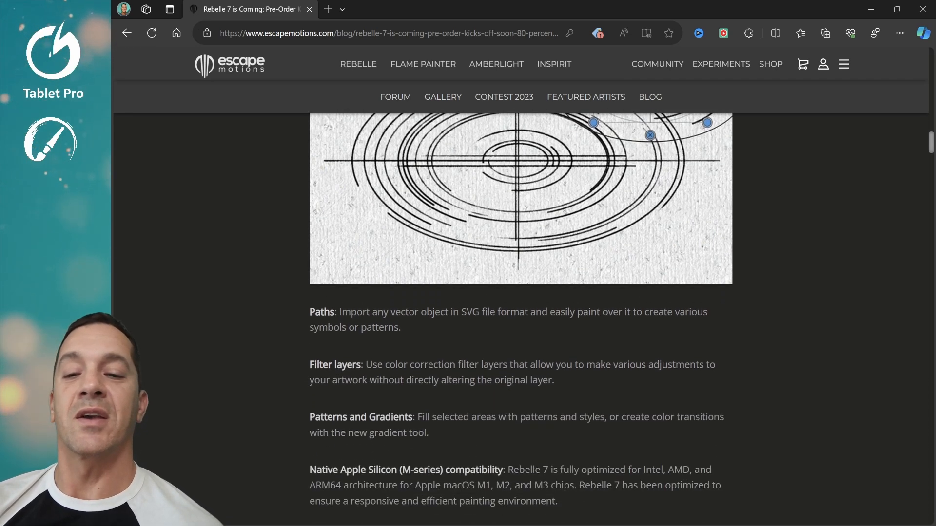
{"action": "scroll", "scroll_direction": "down", "scroll_amount": 3}
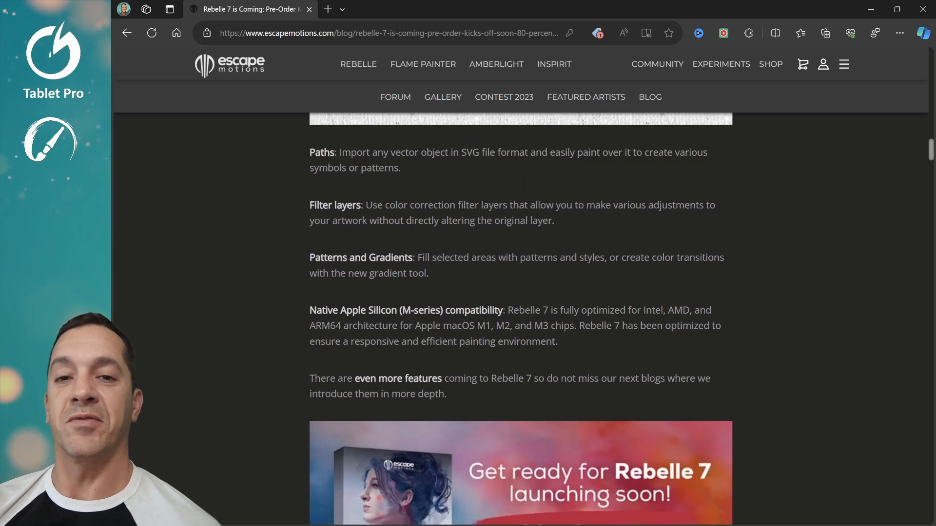
{"action": "scroll", "scroll_direction": "down", "scroll_amount": 3}
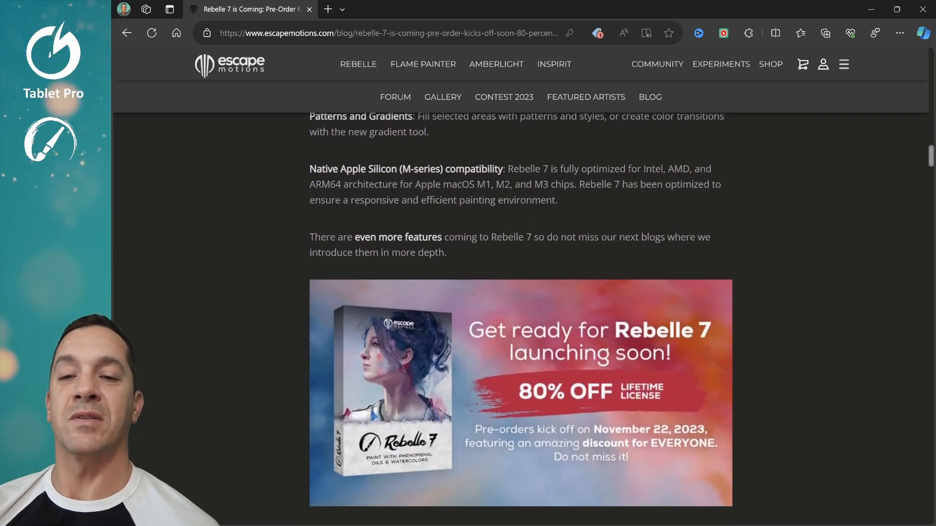
{"action": "scroll", "scroll_direction": "down", "scroll_amount": 3}
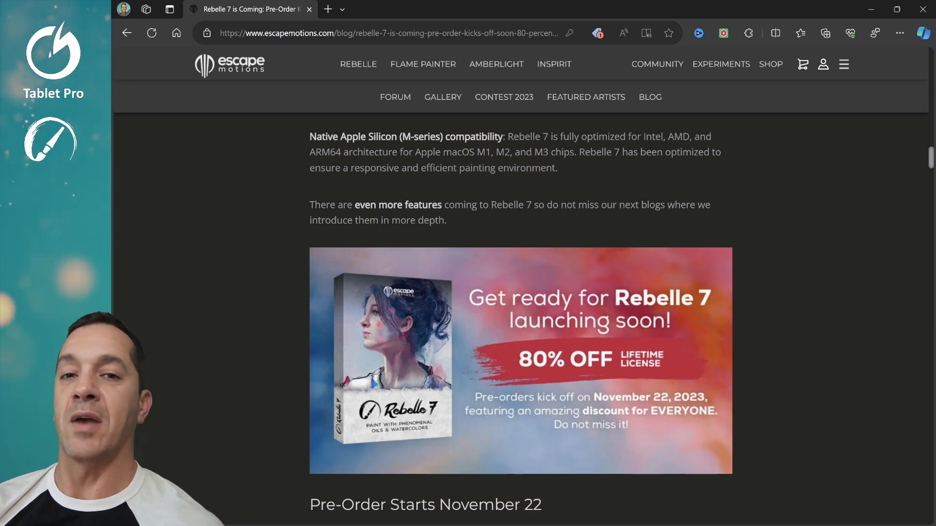
{"action": "scroll", "scroll_direction": "down", "scroll_amount": 3}
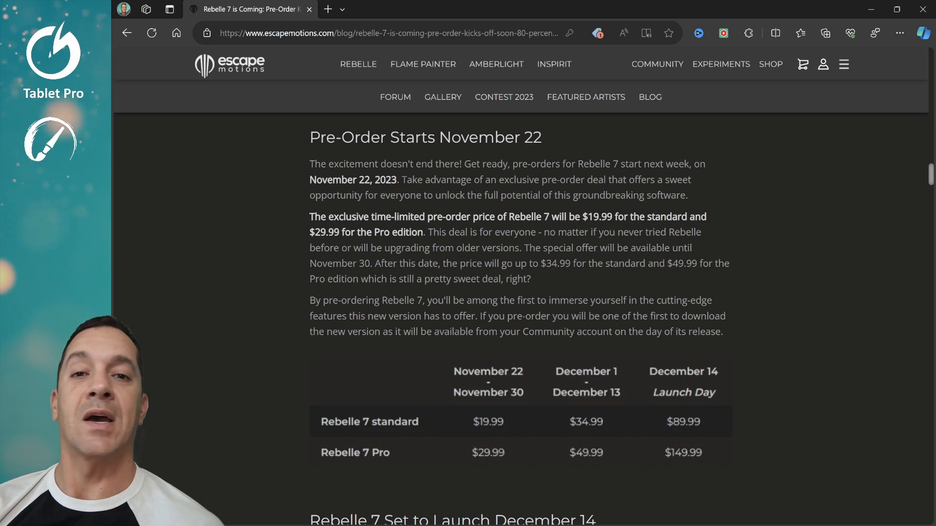
- Scroll to the pre-order price table and 'Rebelle 7 Set to Launch December 14' heading
{"action": "scroll", "scroll_direction": "down", "scroll_amount": 3}
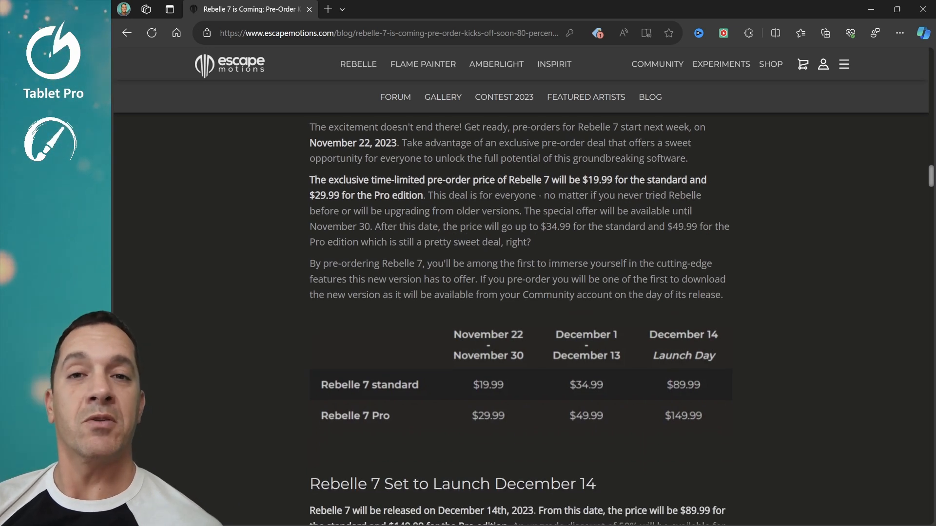
{"action": "scroll", "scroll_direction": "down", "scroll_amount": 3}
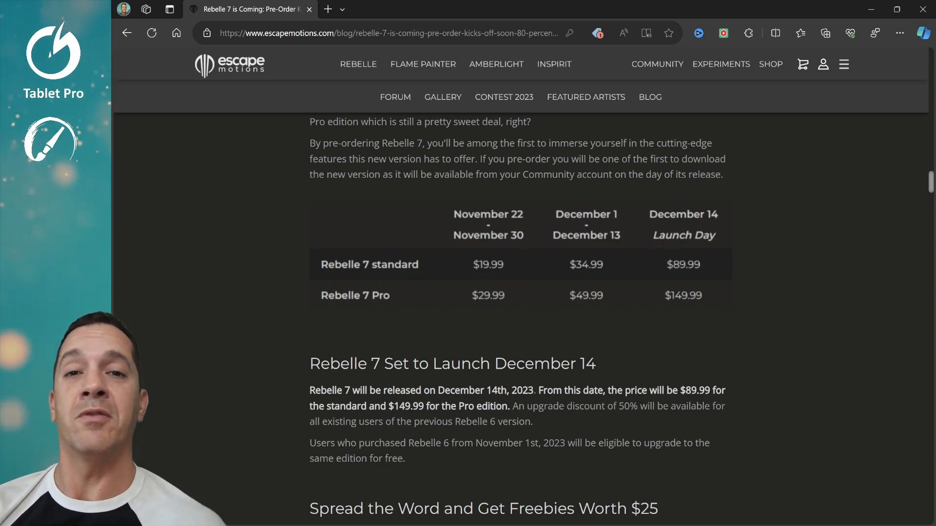
- Scroll to 'Spread the Word and Get Freebies Worth $25' and 'Are You Ready for the Future of Digital Art'
{"action": "scroll", "scroll_direction": "down", "scroll_amount": 3}
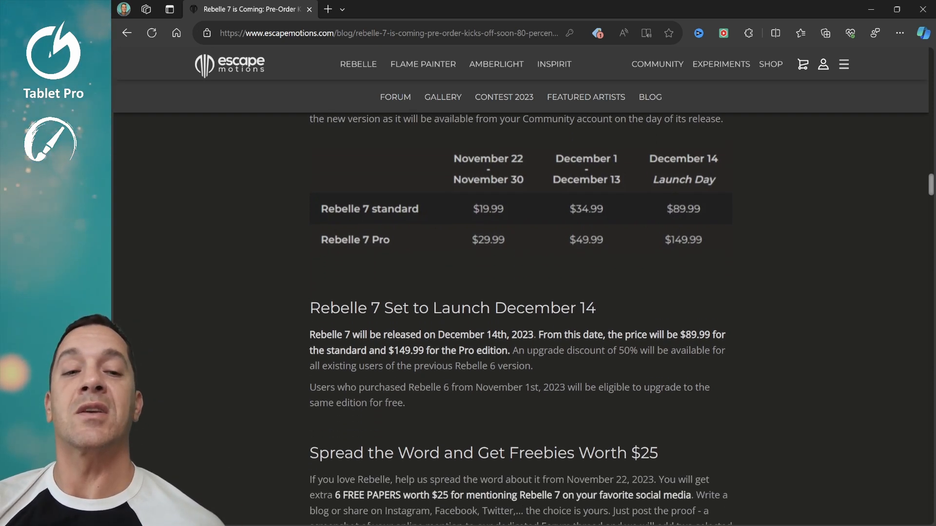
{"action": "scroll", "scroll_direction": "down", "scroll_amount": 3}
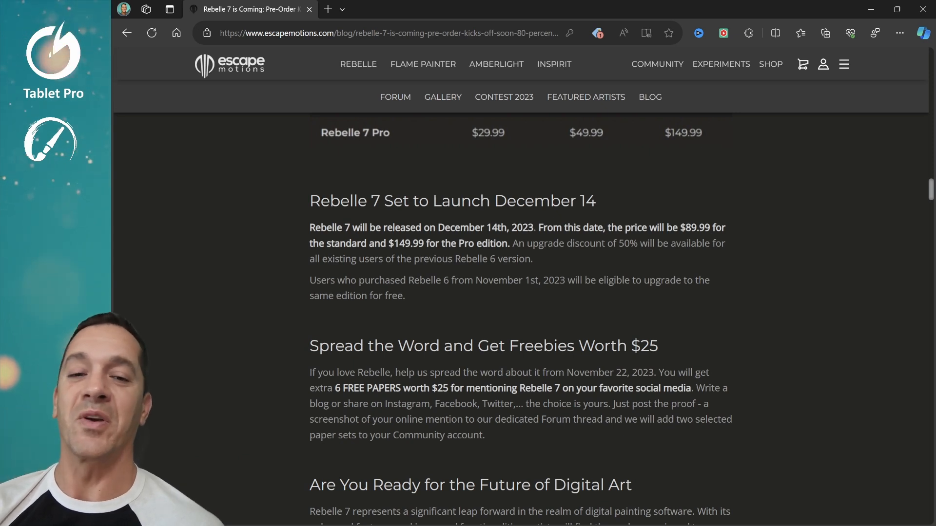
{"action": "scroll", "scroll_direction": "down", "scroll_amount": 3}
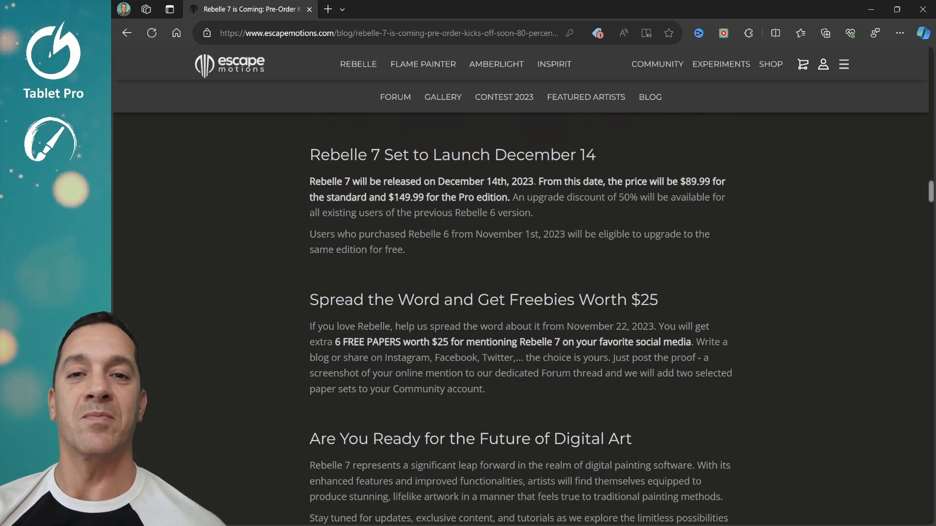
{"action": "scroll", "scroll_direction": "down", "scroll_amount": 3}
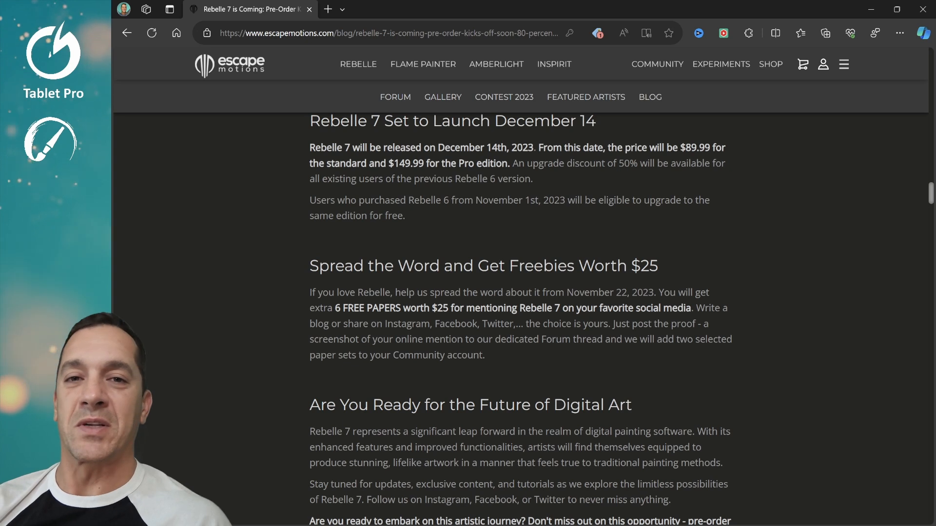
{"action": "scroll", "scroll_direction": "down", "scroll_amount": 3}
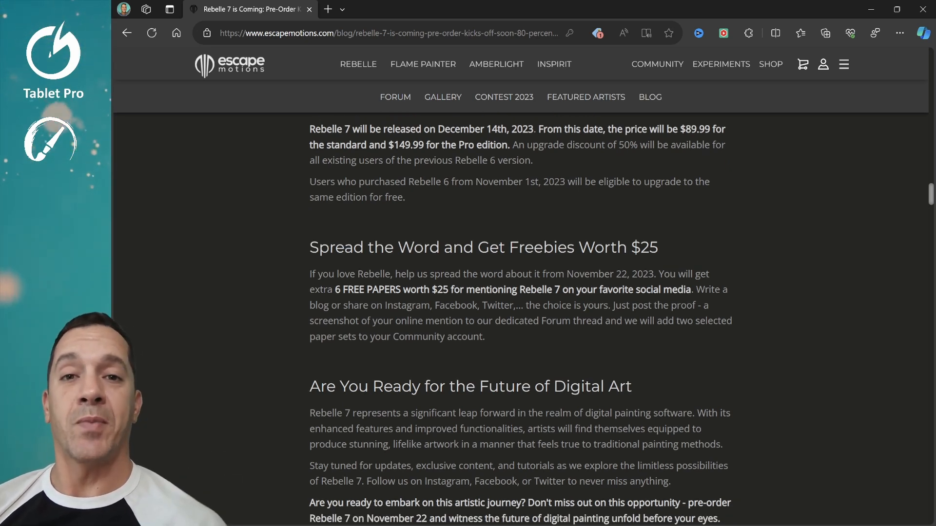
{"action": "scroll", "scroll_direction": "up", "scroll_amount": 3}
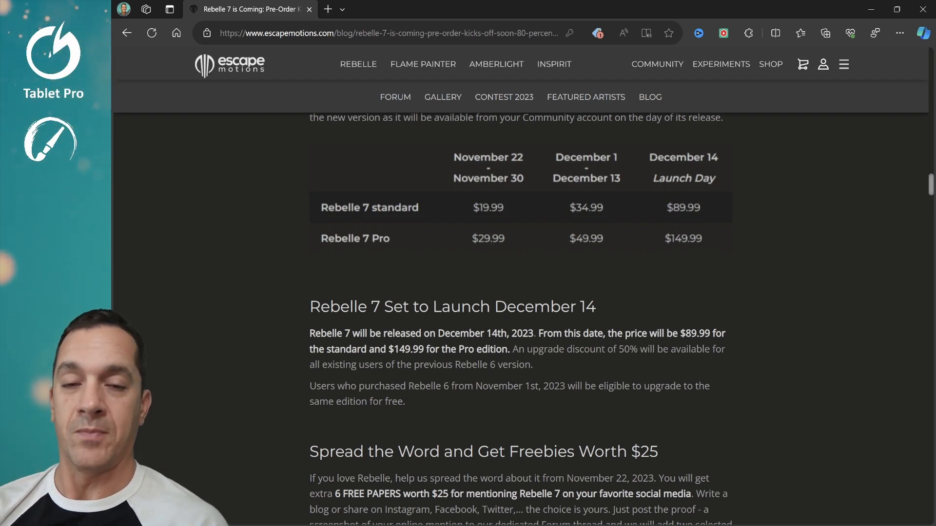
{"action": "scroll", "scroll_direction": "down", "scroll_amount": 3}
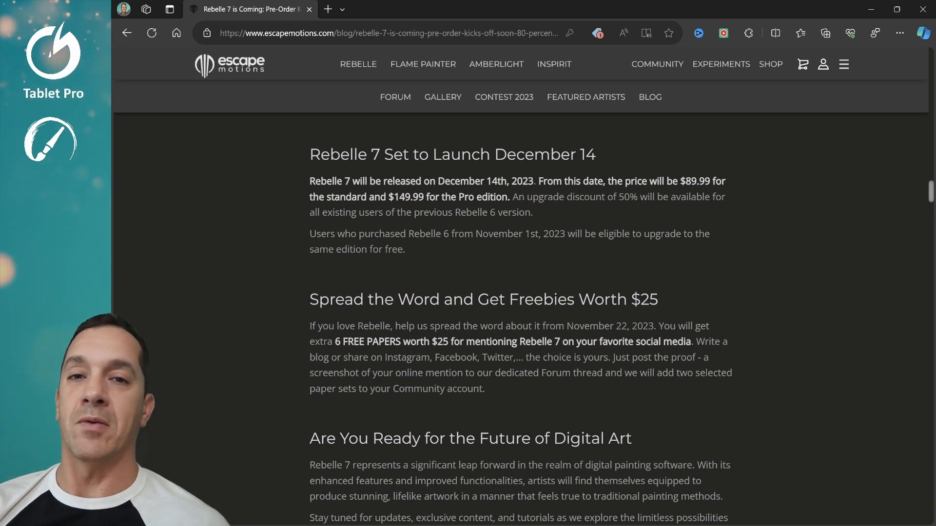
{"action": "scroll", "scroll_direction": "down", "scroll_amount": 3}
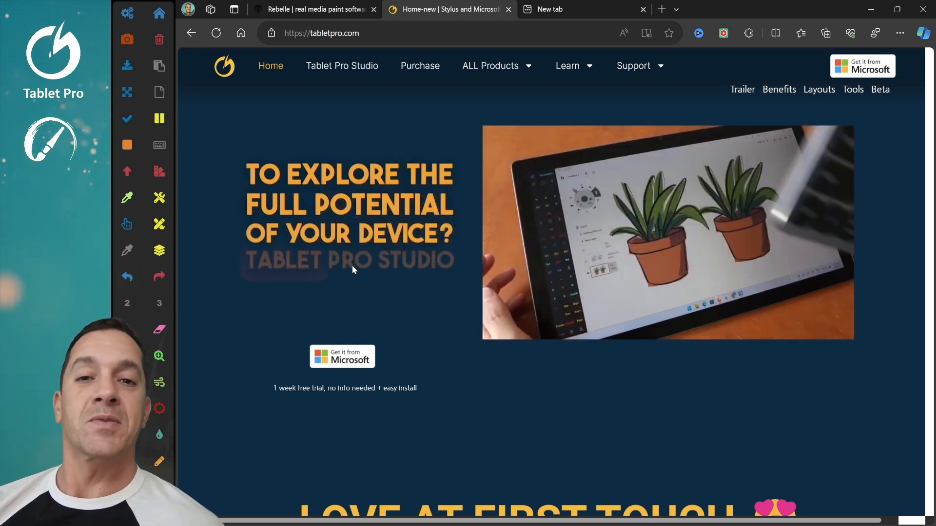
- Enter 'giveaway' after tabletpro.com/ in the address bar, ready to load
{"action": "scroll", "scroll_direction": "down", "scroll_amount": 3}
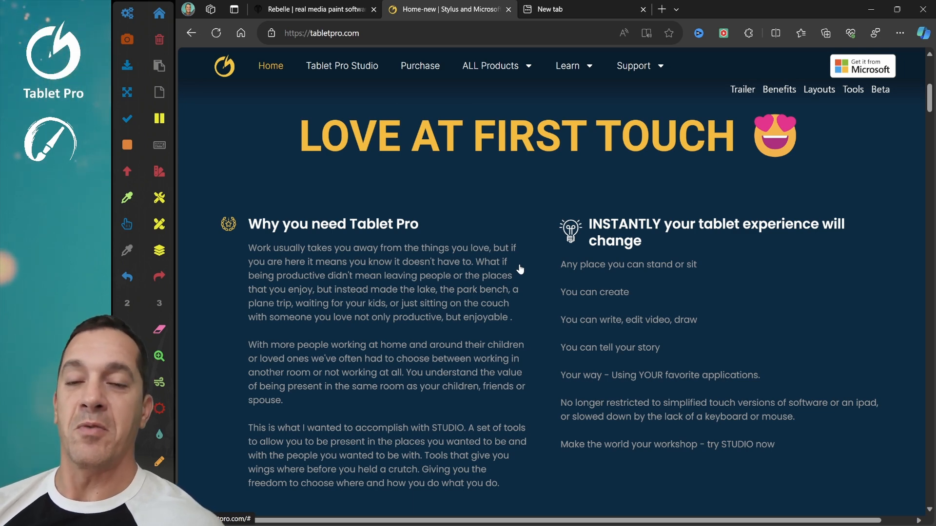
{"action": "left_click", "coordinate": [320, 33]}
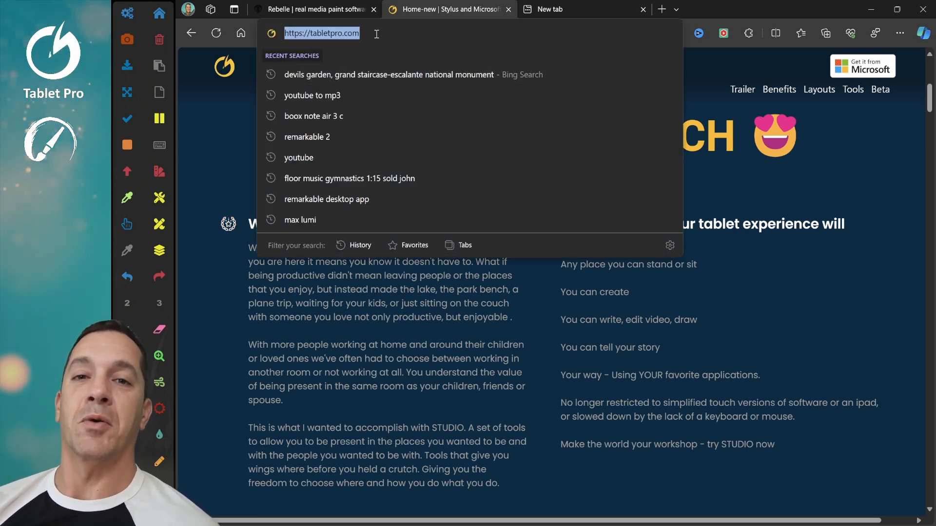
{"action": "type", "text": "giveaway"}
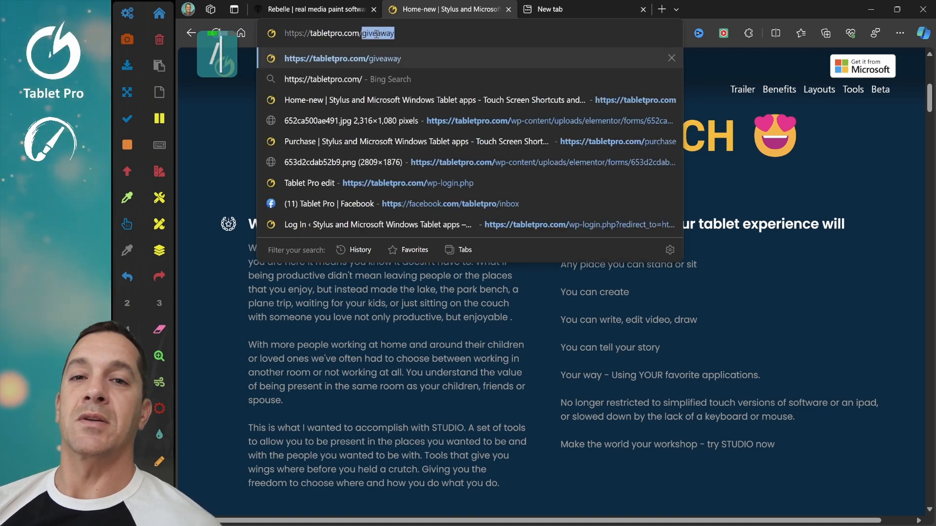
- Load the tabletpro.com/giveaway page with the Renaisser stylus or Rebelle 7 Pro entry form
{"action": "left_click", "coordinate": [343, 59]}
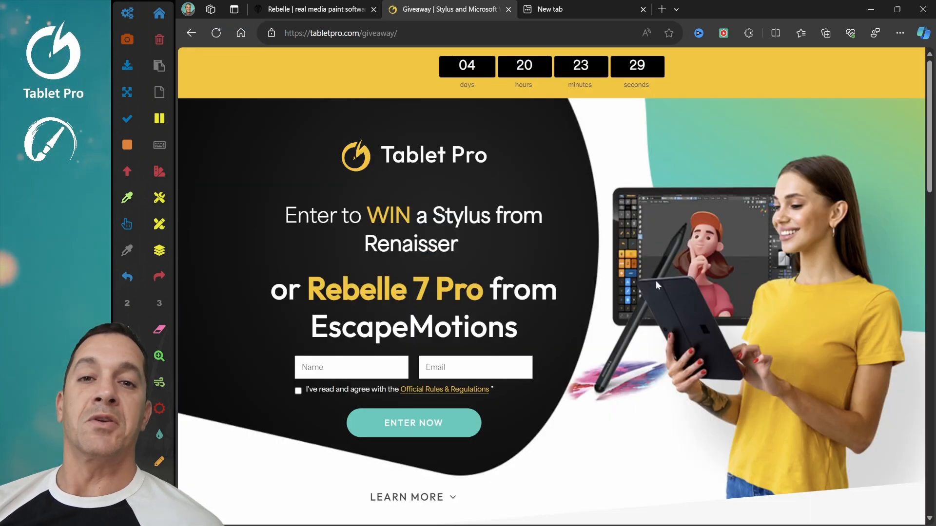
{"action": "mouse_move", "coordinate": [638, 305]}
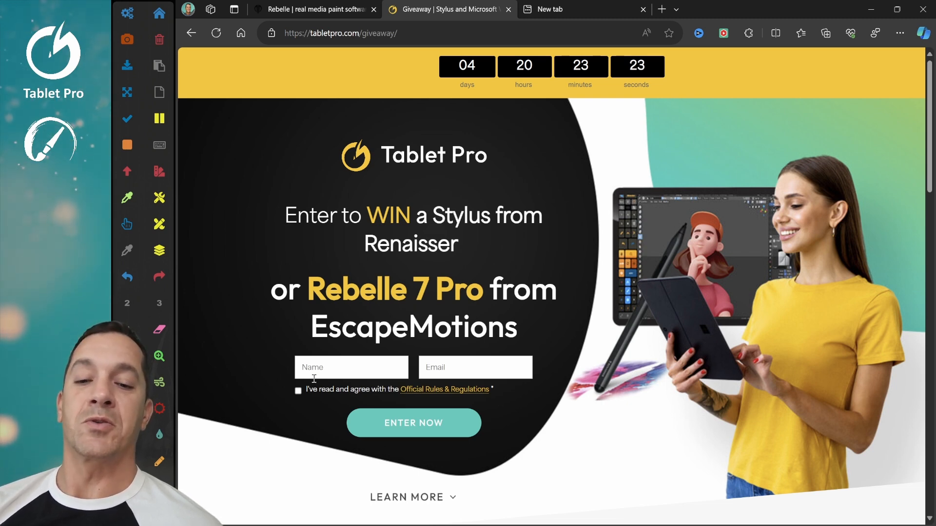
{"action": "scroll", "scroll_direction": "down", "scroll_amount": 3}
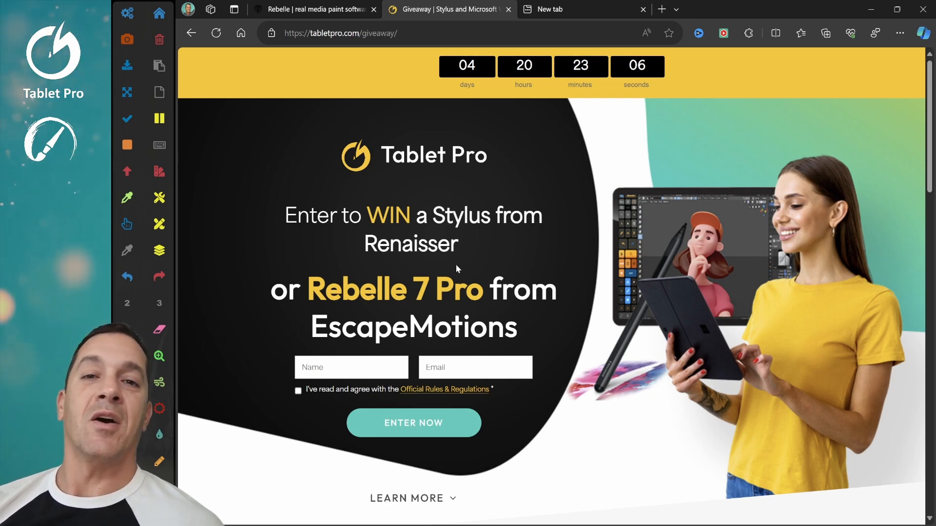
{"action": "mouse_move", "coordinate": [524, 233]}
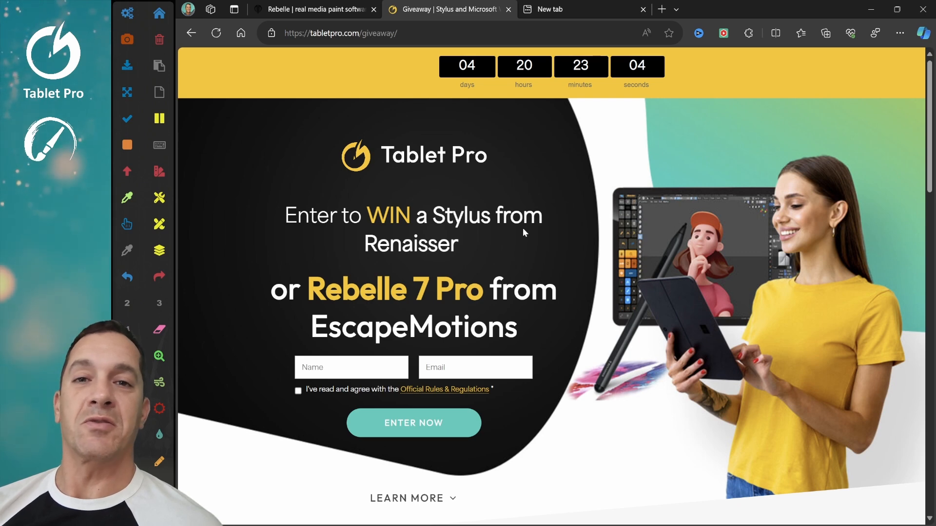